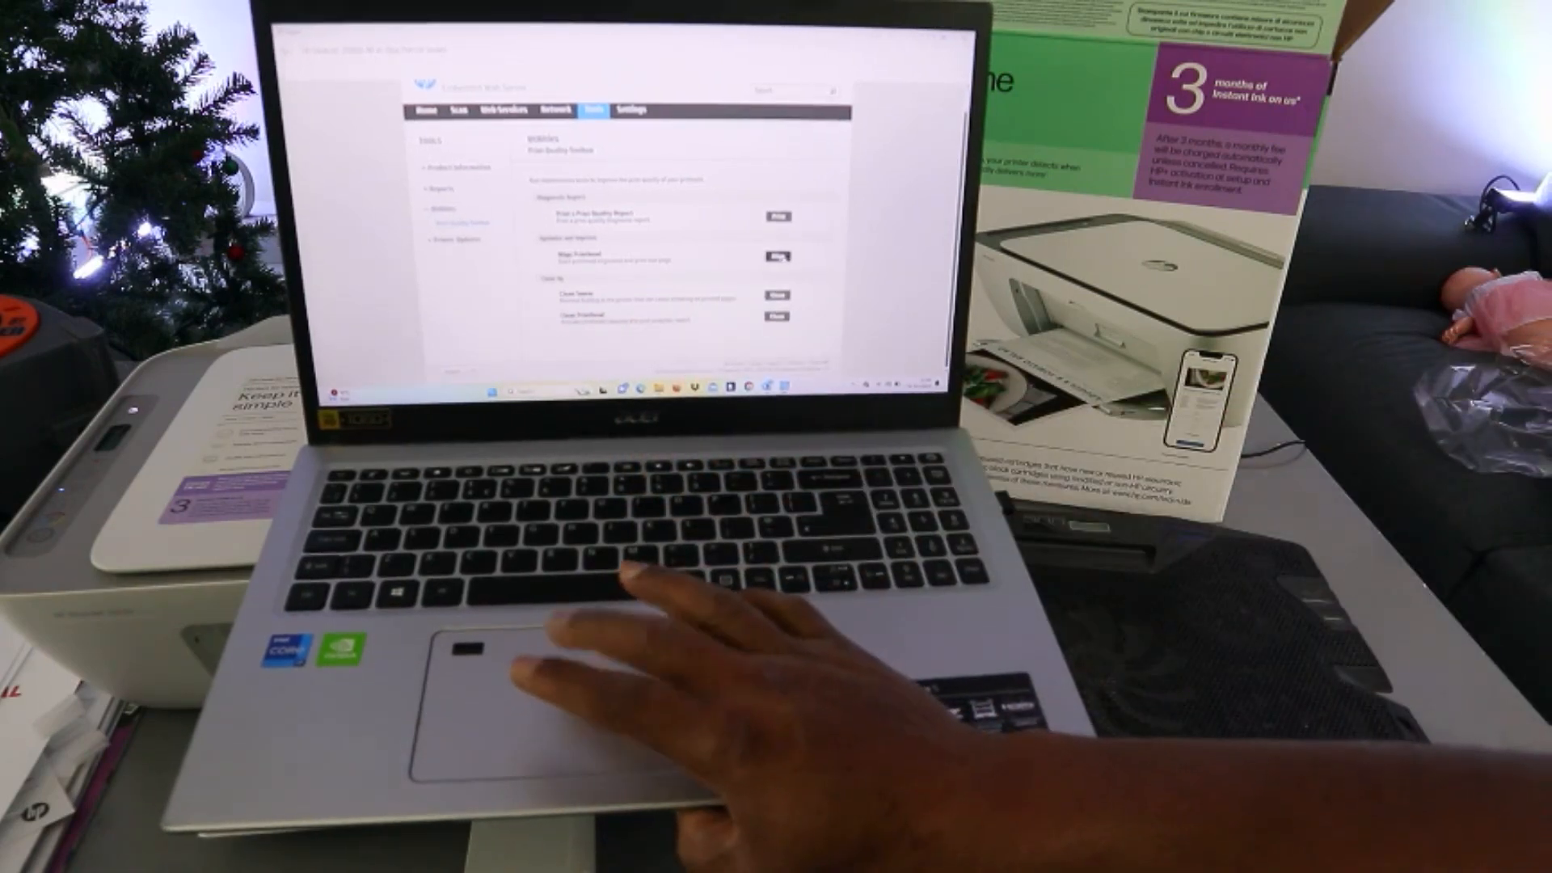
# Step: Start Align Printhead from the Print Quality Toolbox so the alignment page begins printing
pyautogui.click(778, 217)
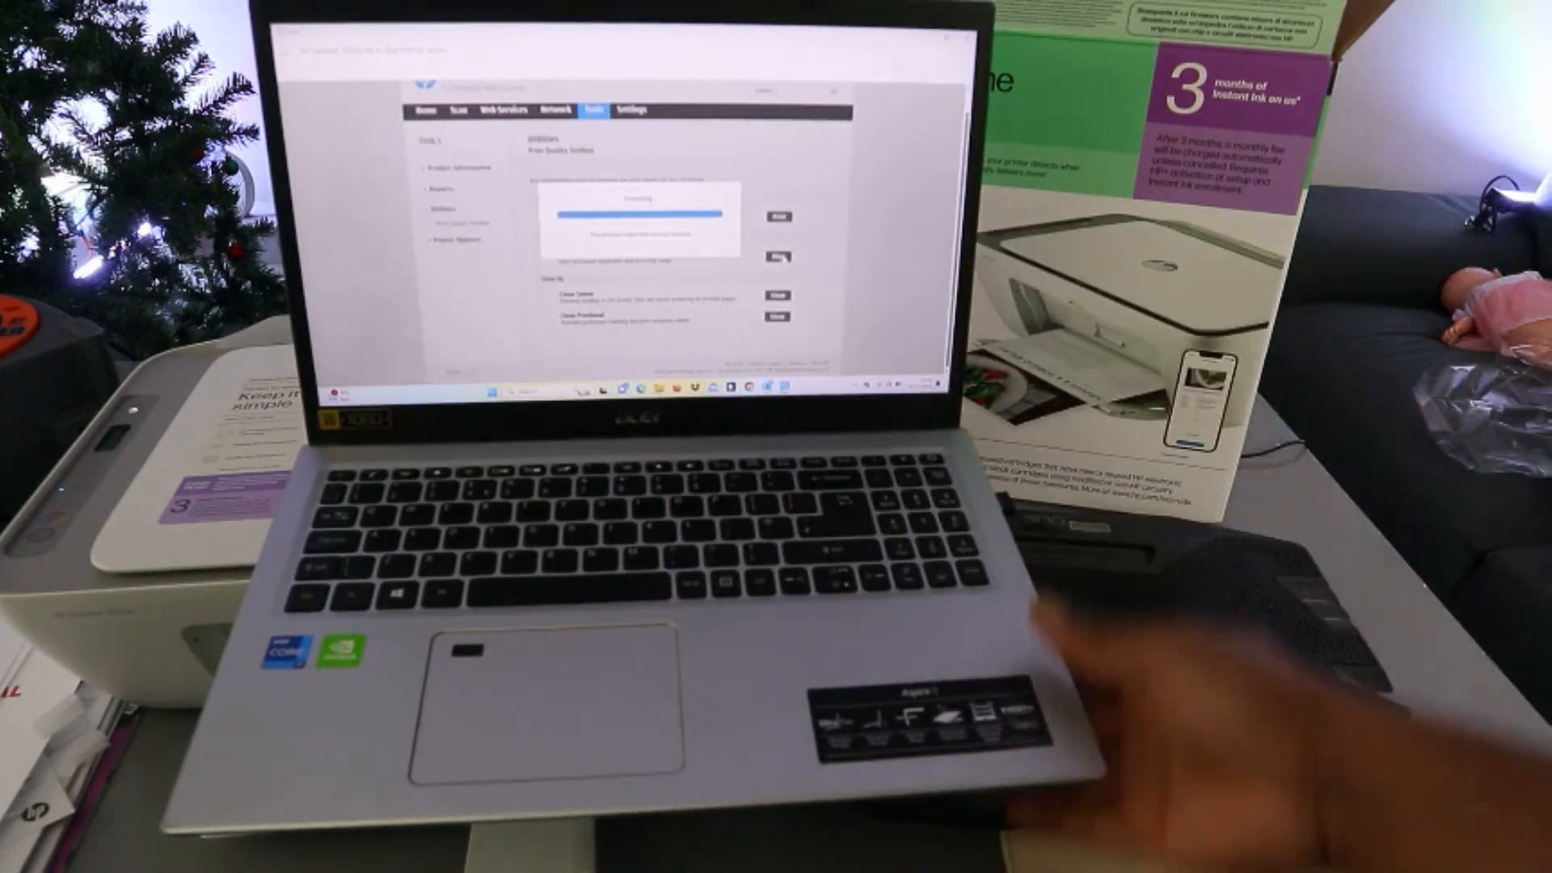